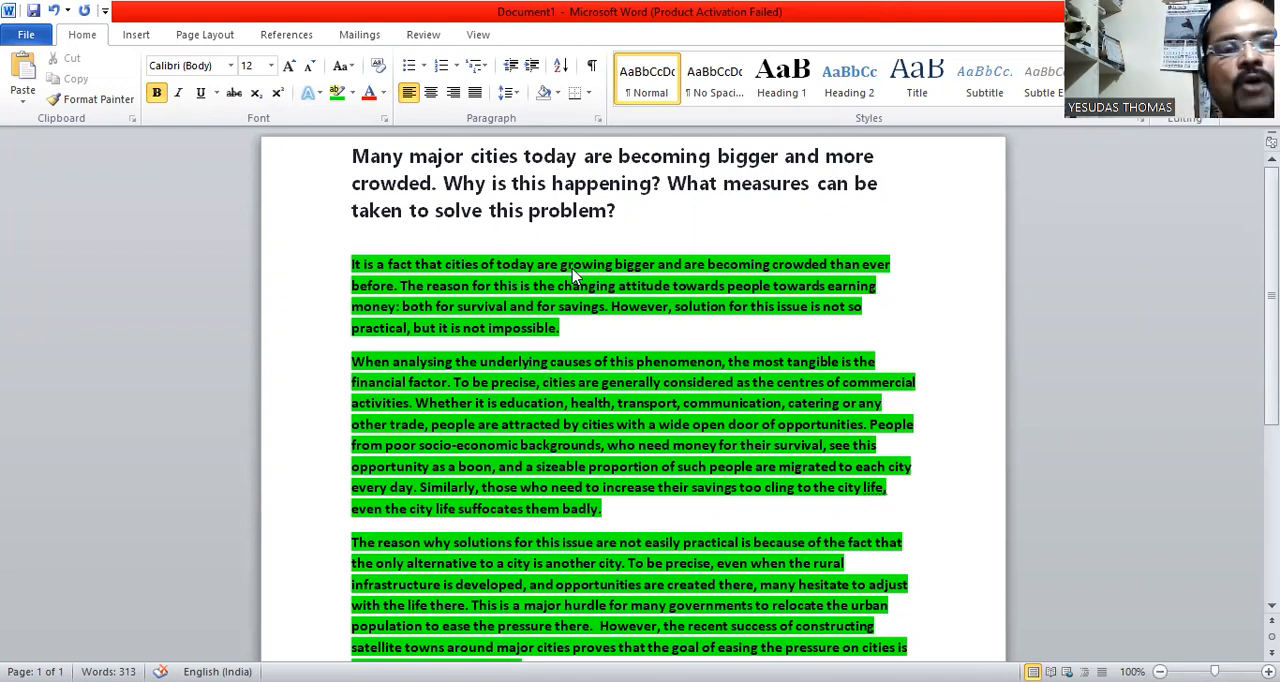
mouse_move(550, 285)
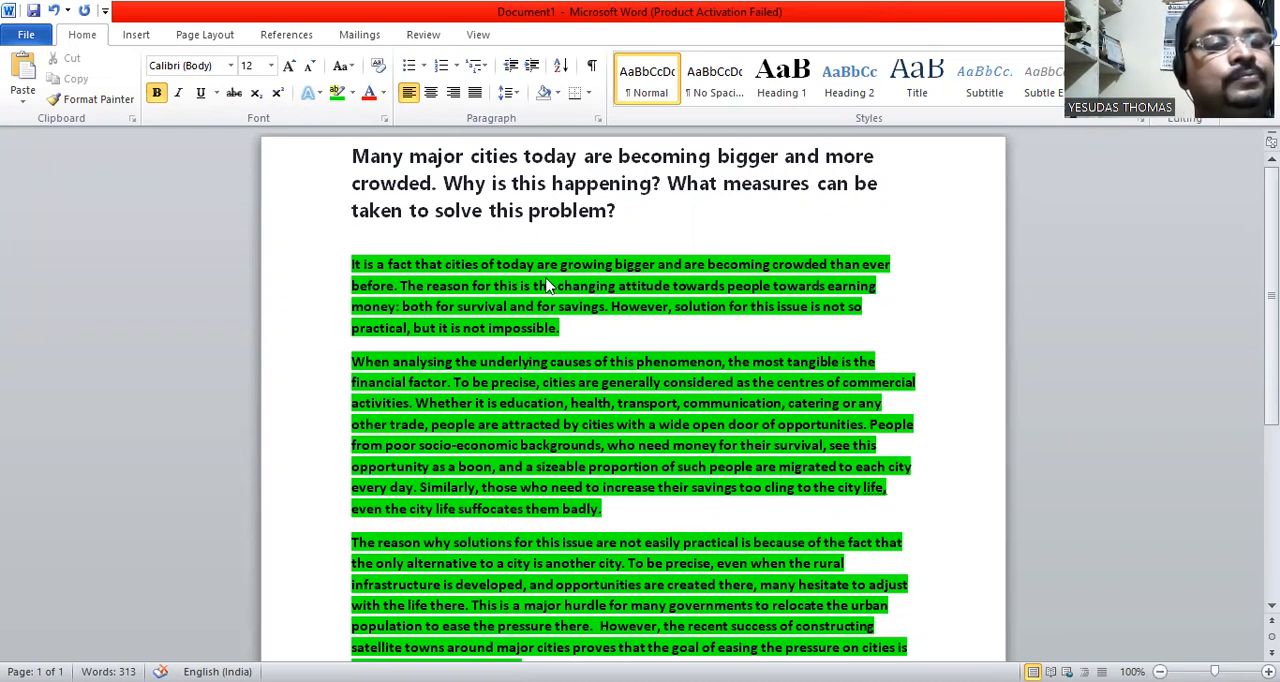
Step: Switch the introduction paragraph's highlight from green to yellow
scroll("down", 3)
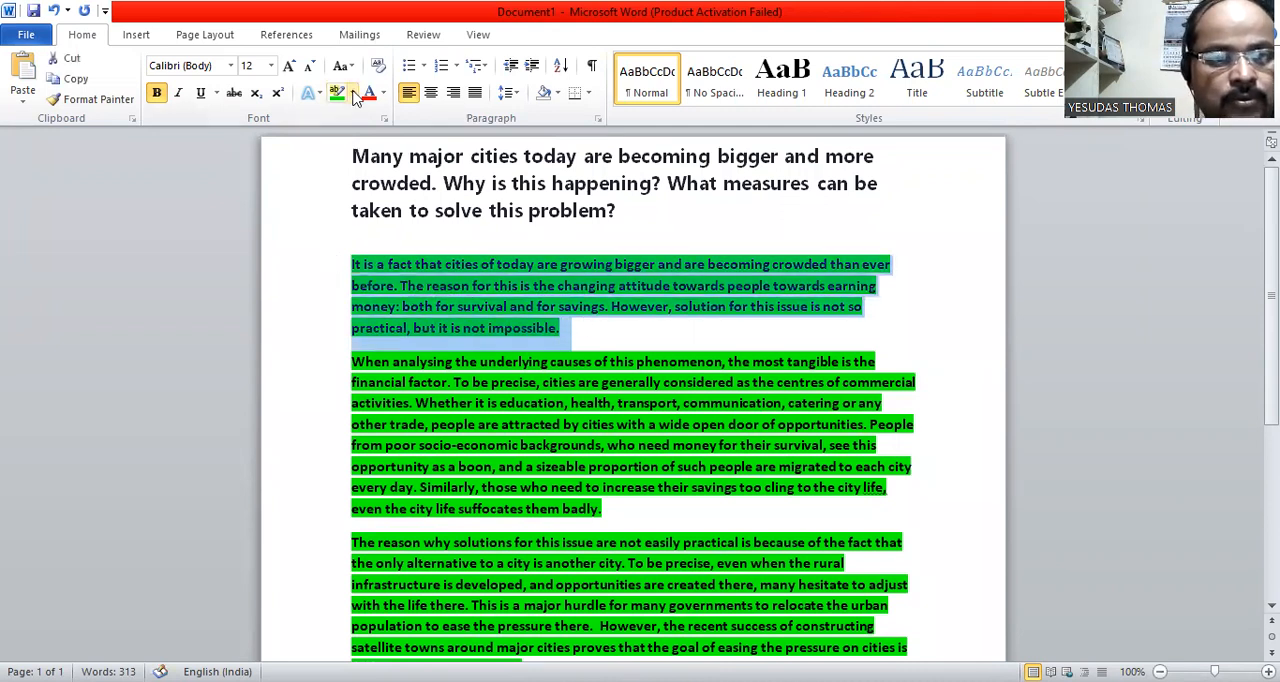
left_click(336, 93)
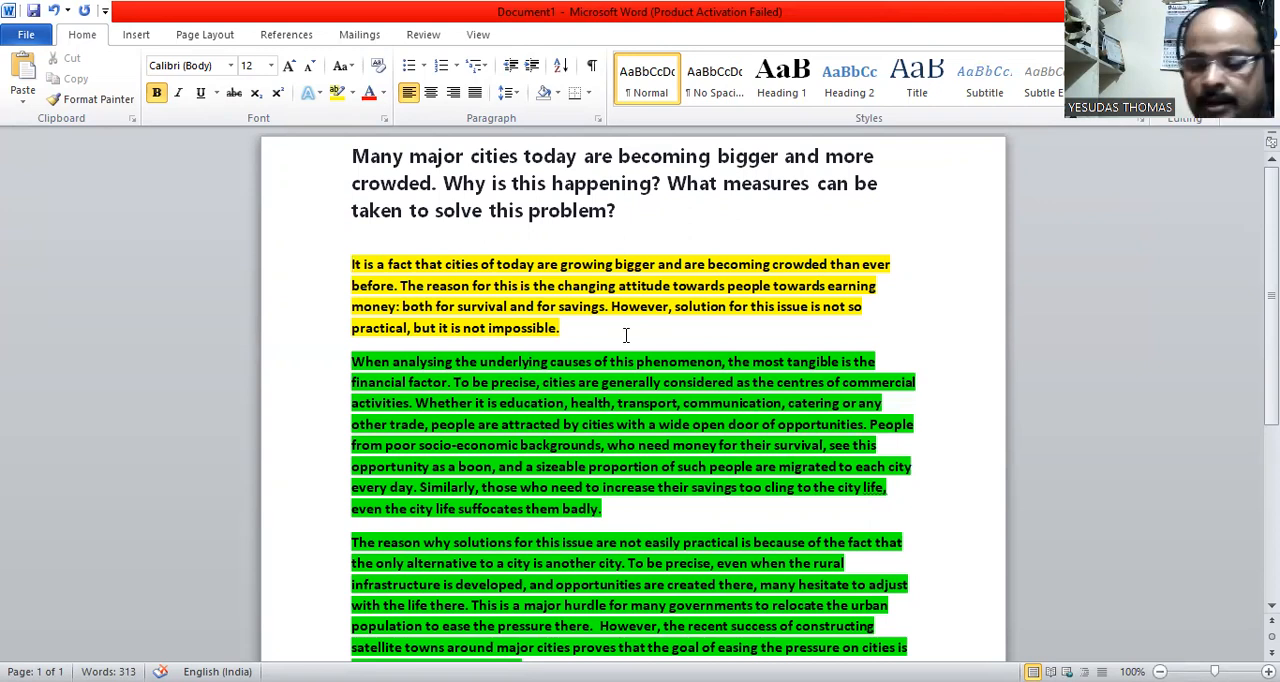
Step: Switch the causes paragraph's highlight from green to turquoise
scroll("down", 3)
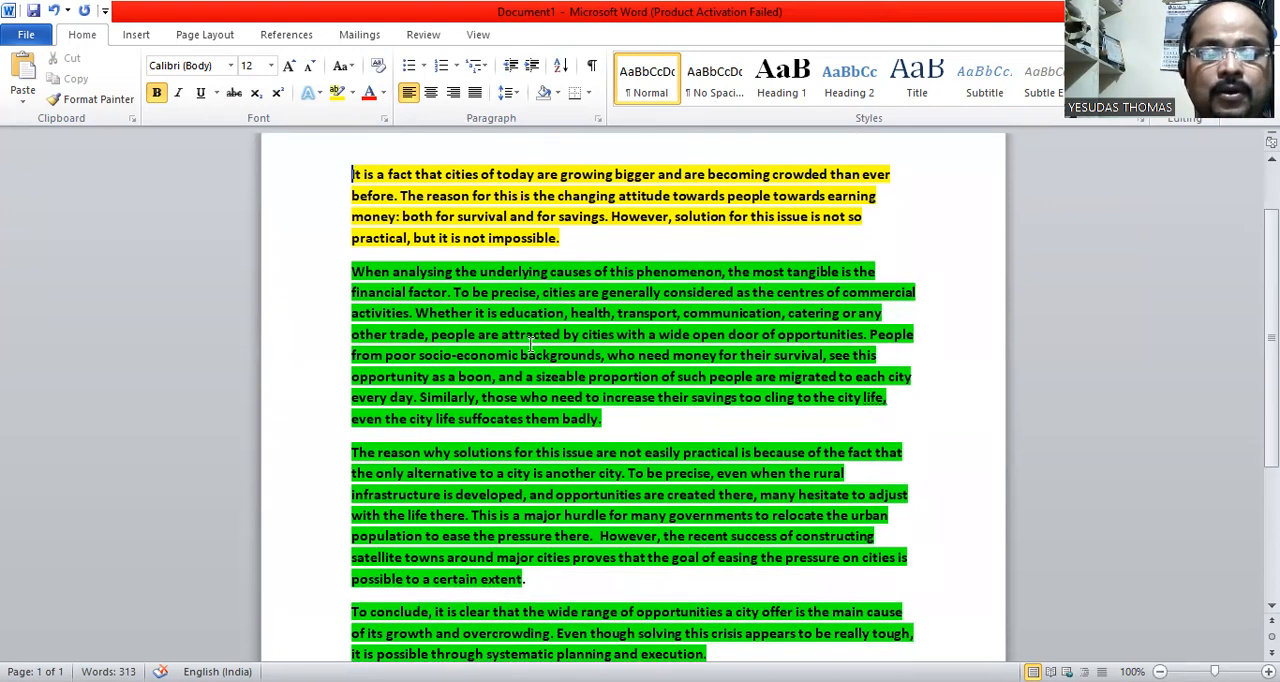
mouse_move(533, 345)
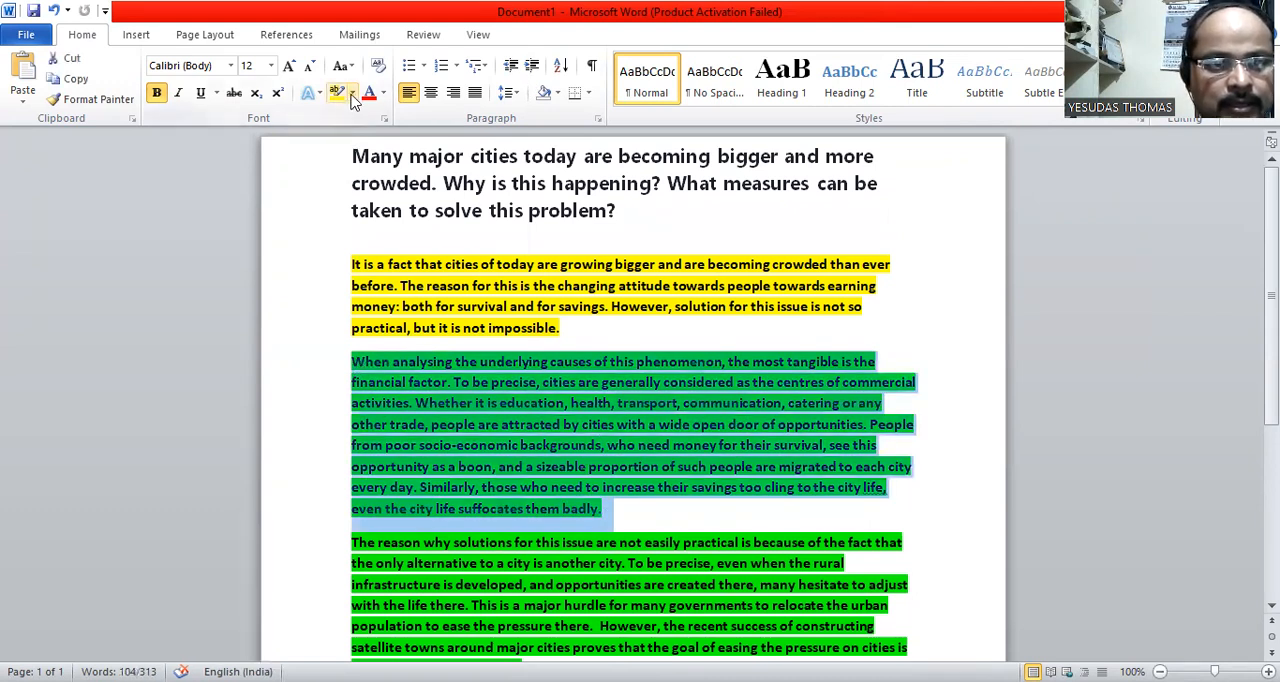
left_click(352, 92)
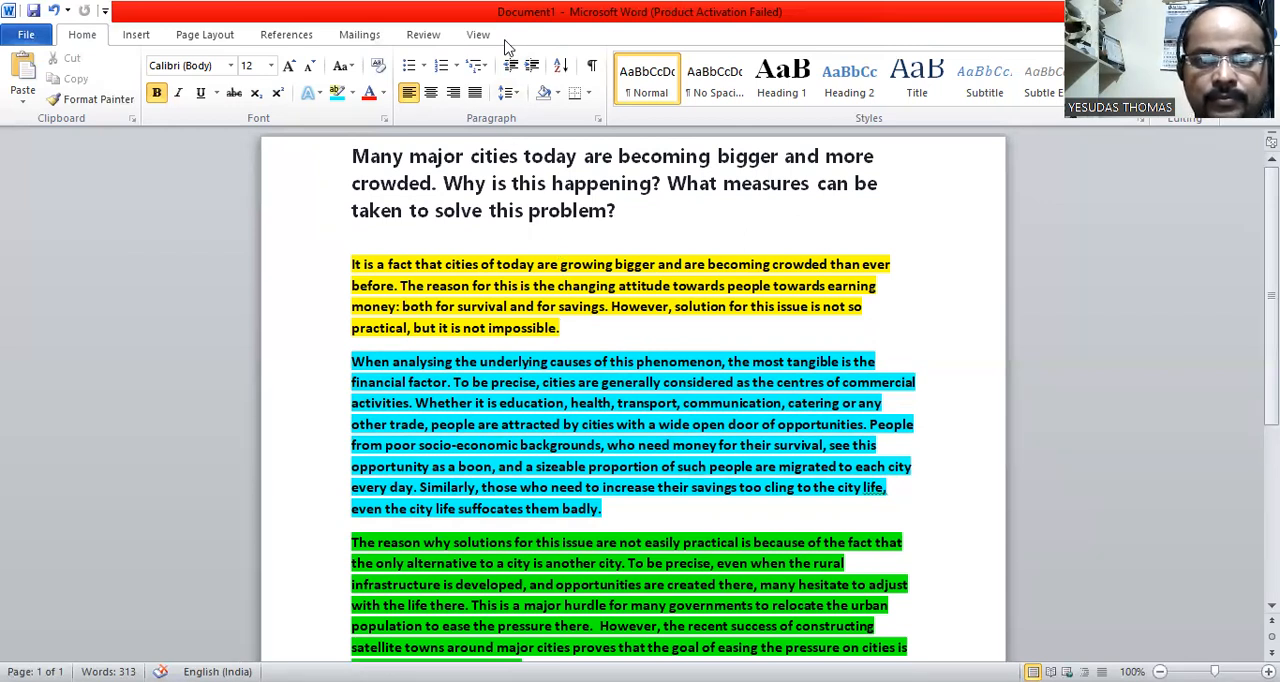
mouse_move(483, 170)
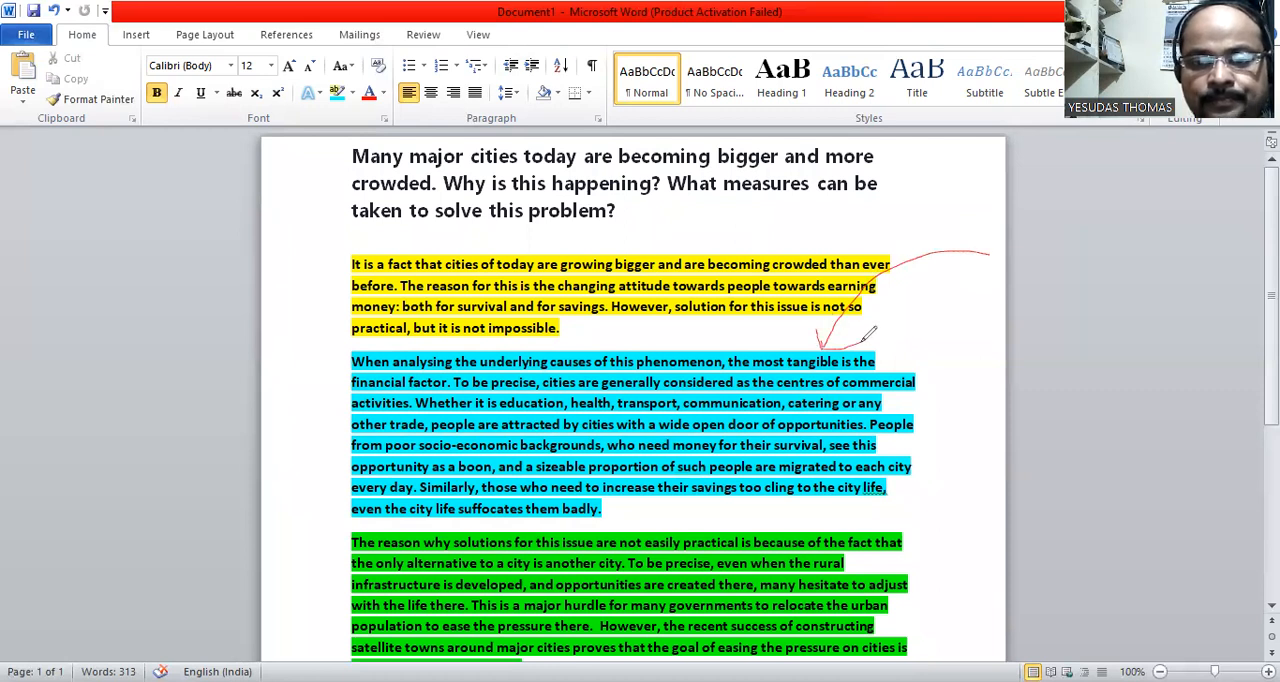
mouse_move(810, 152)
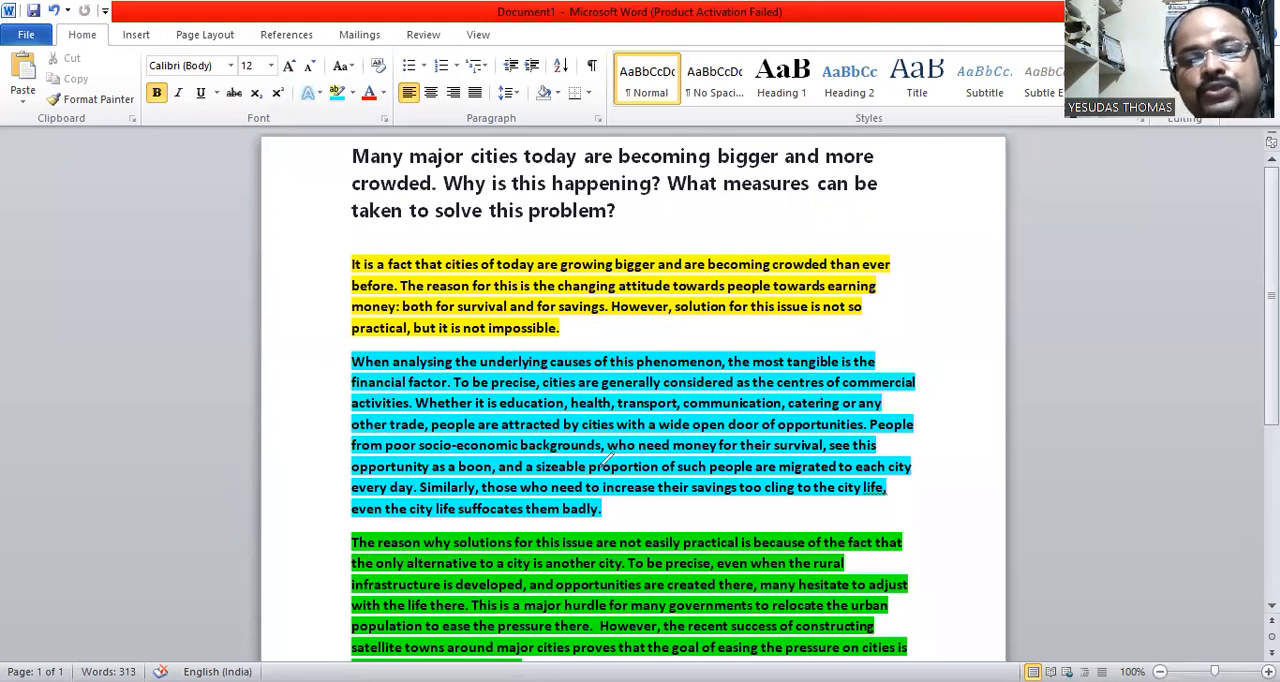
mouse_move(285, 472)
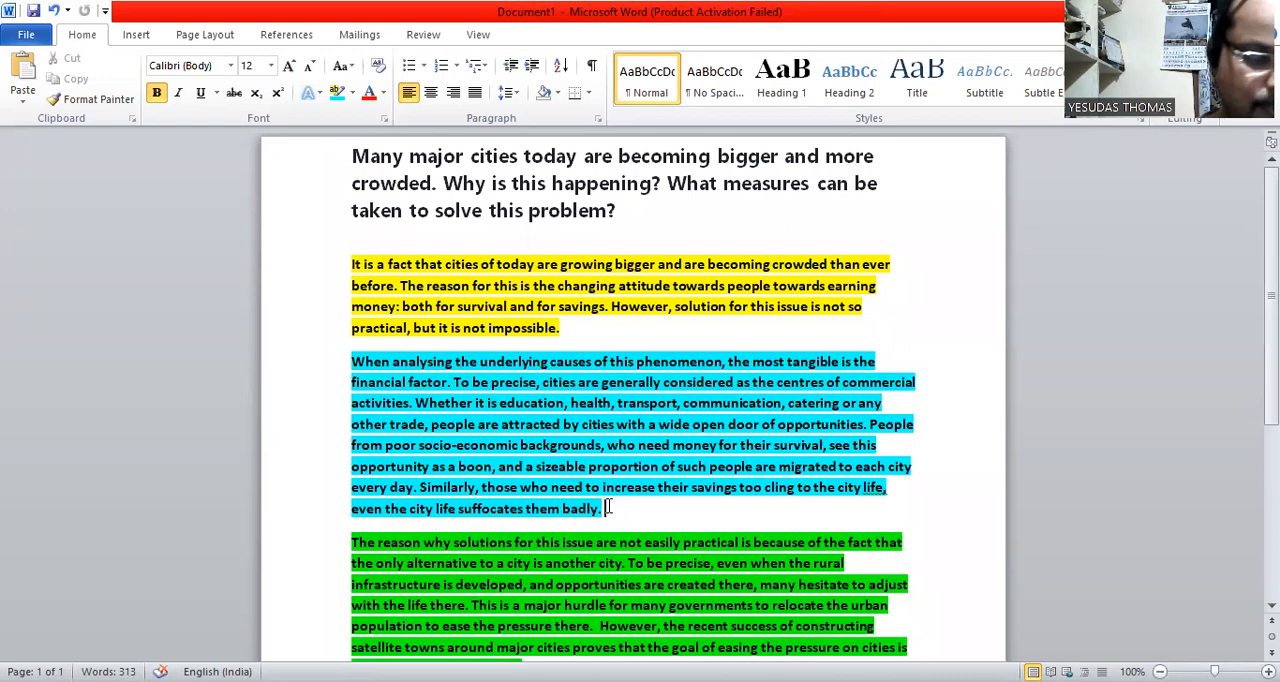
Step: Finish the causes paragraph with 'The bigger the city is, the intensity of the issue is higher.'
type("The big")
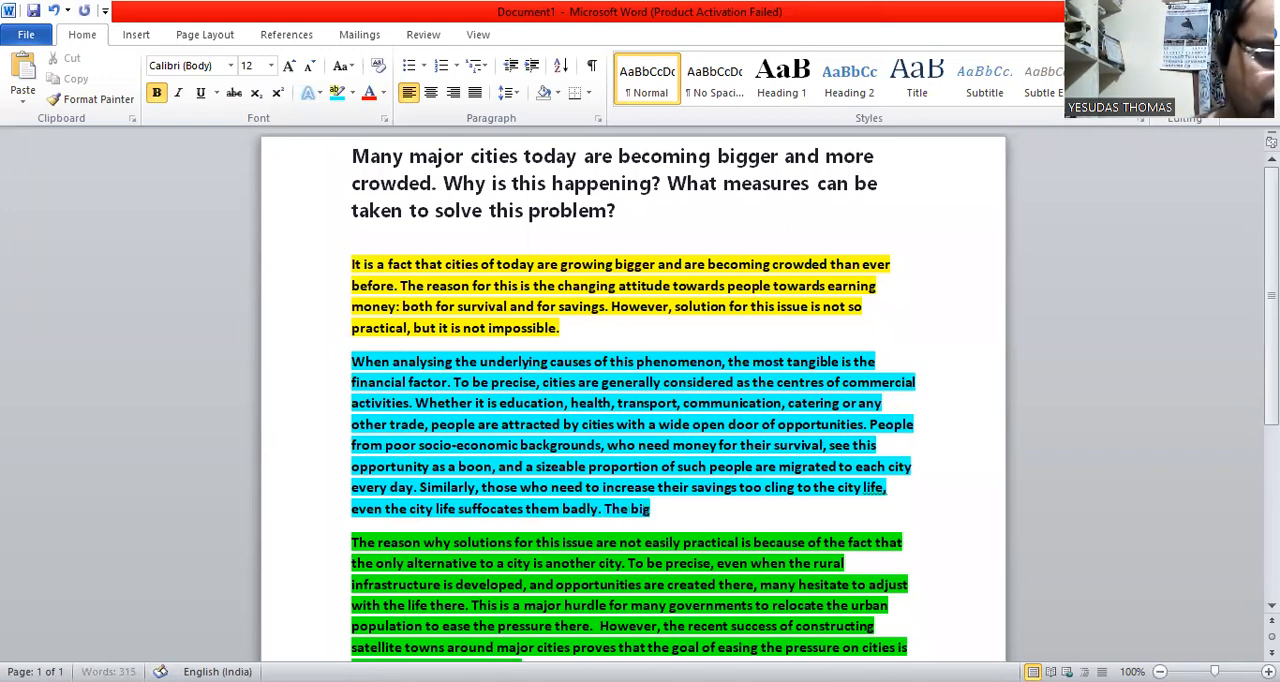
type("ger the city is the")
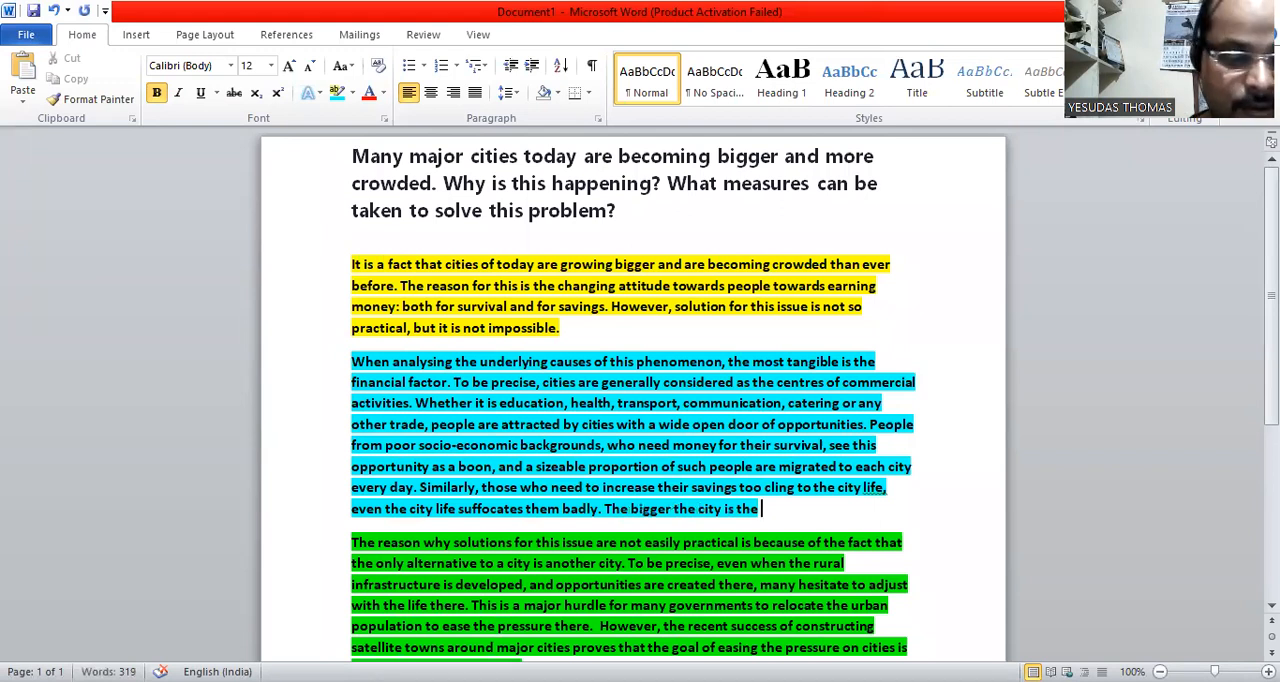
type("iss")
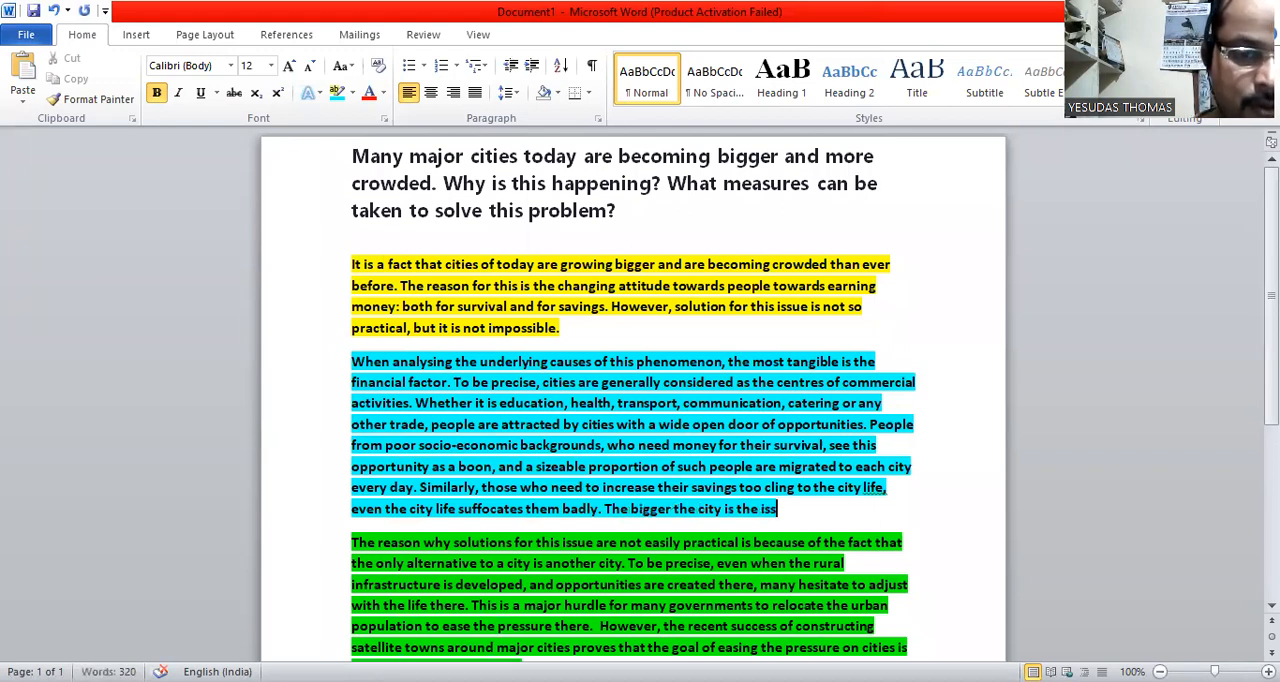
key("Backspace")
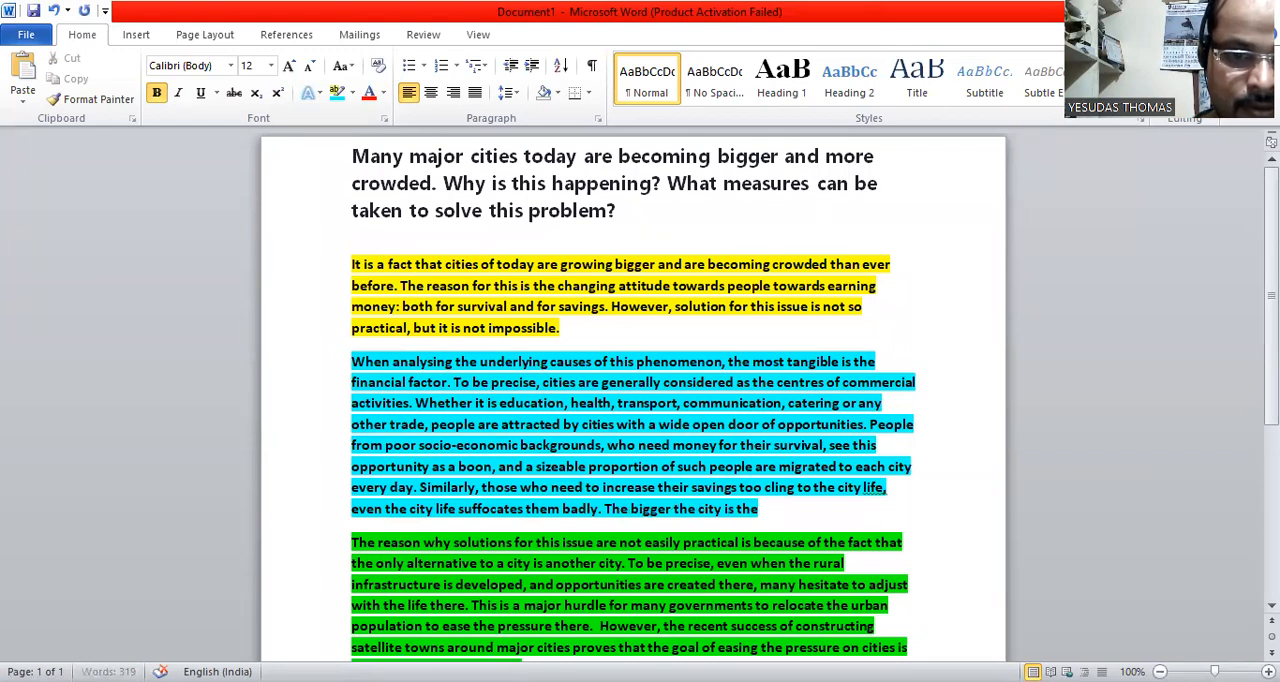
type("inf")
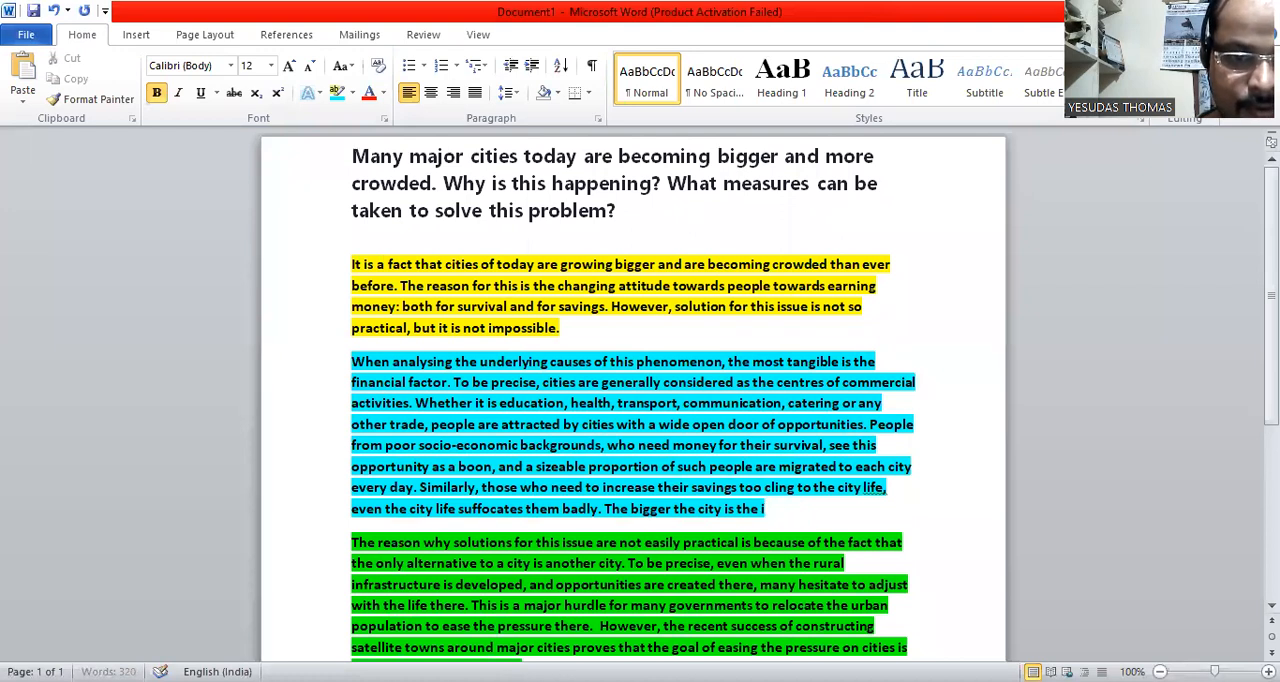
type("ntensity")
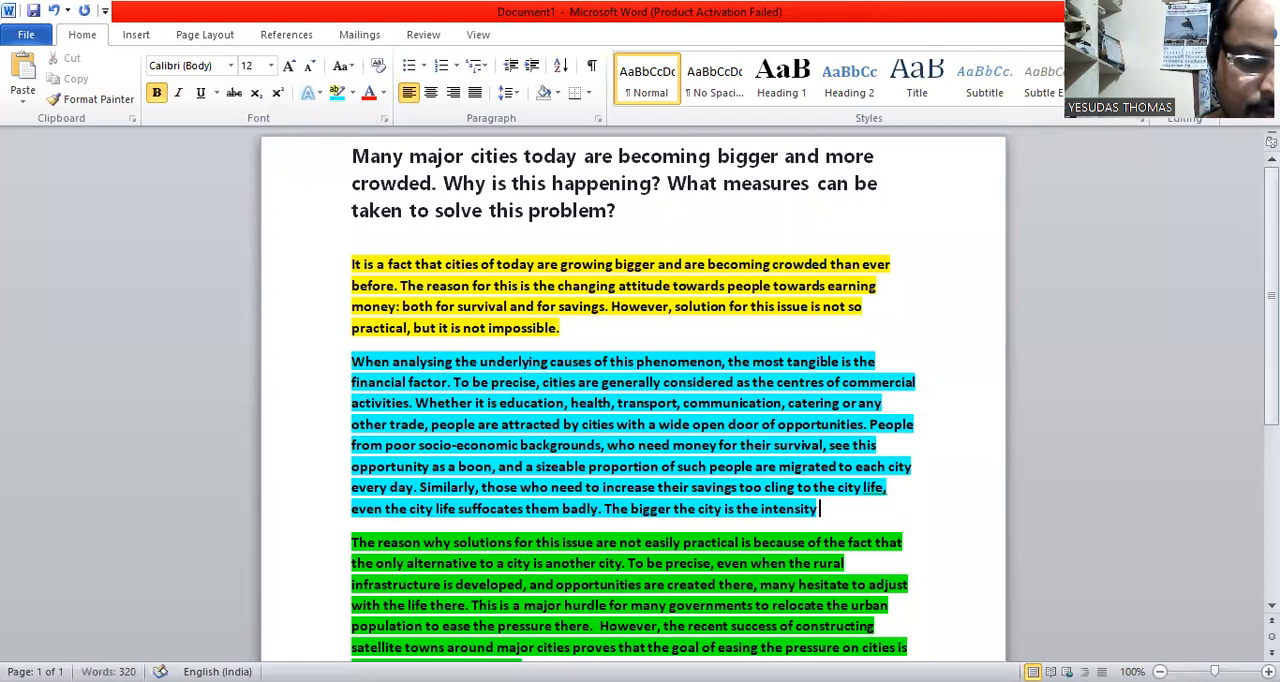
type("of the")
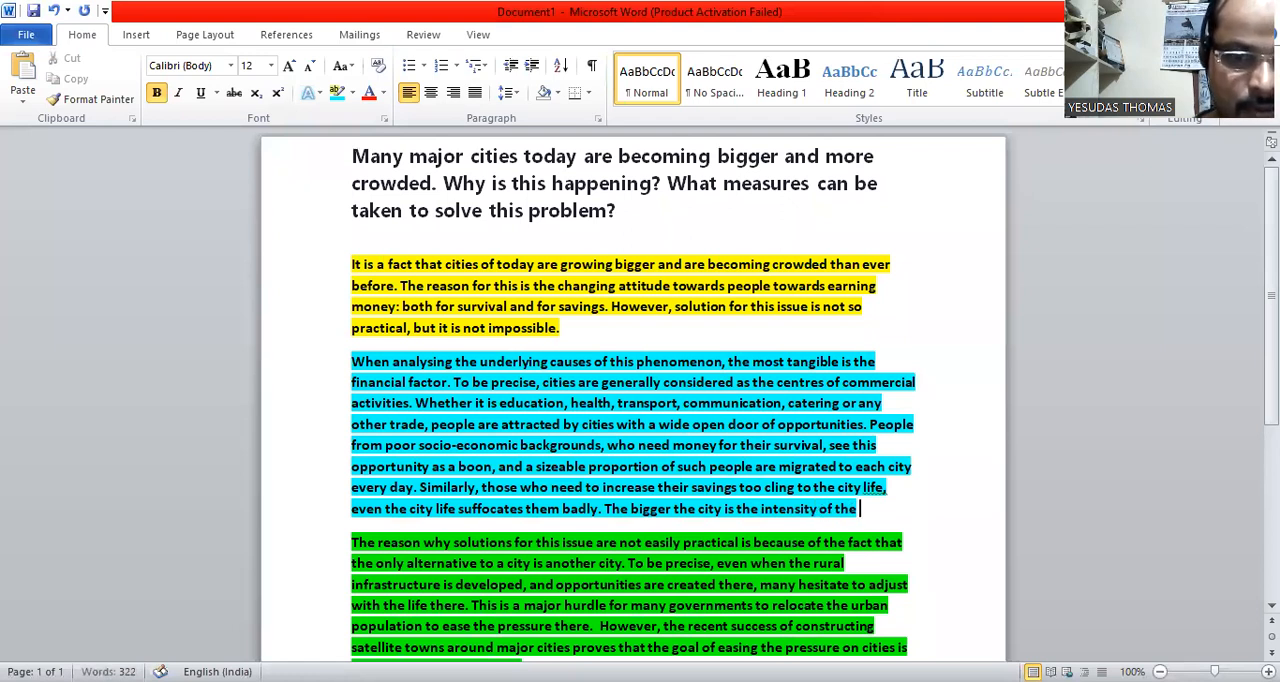
type("issue")
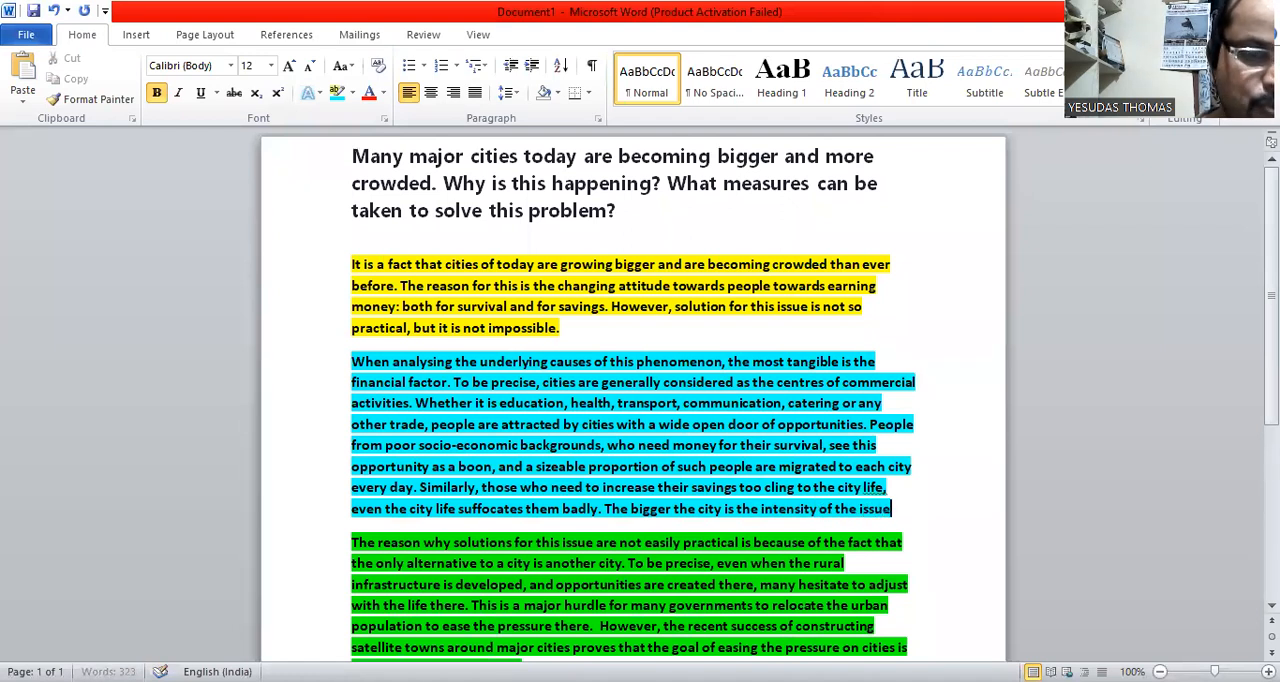
type("a")
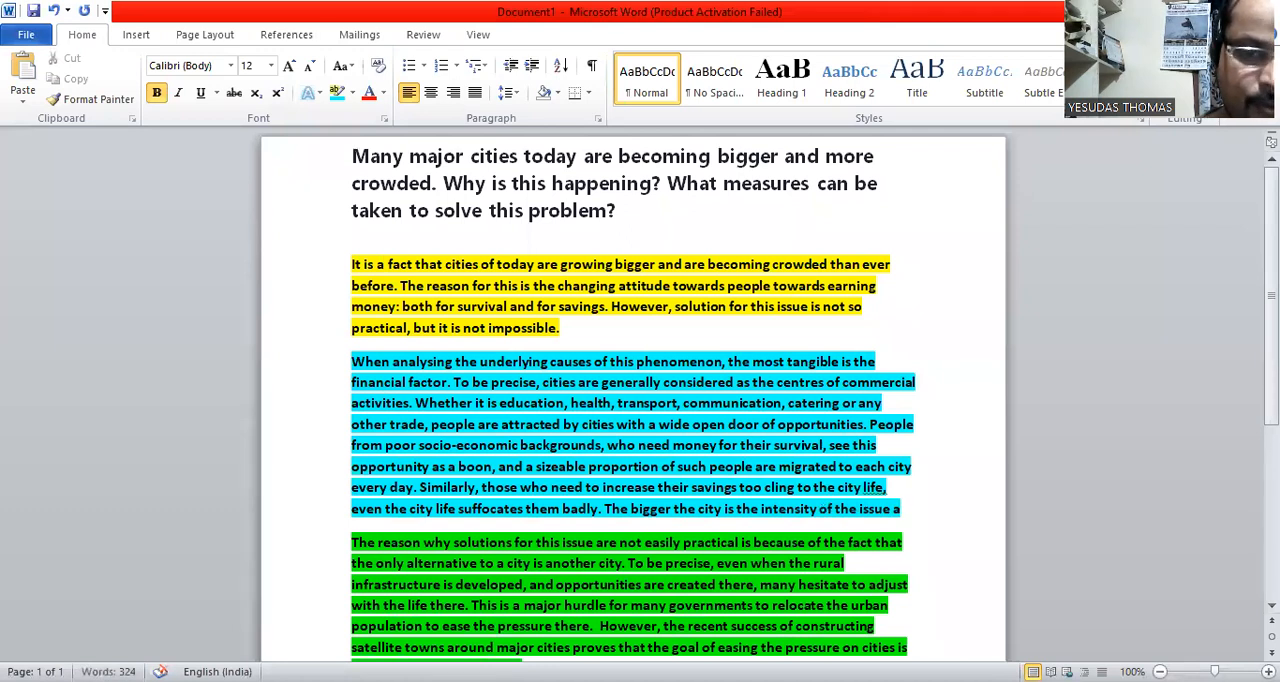
type("aggre")
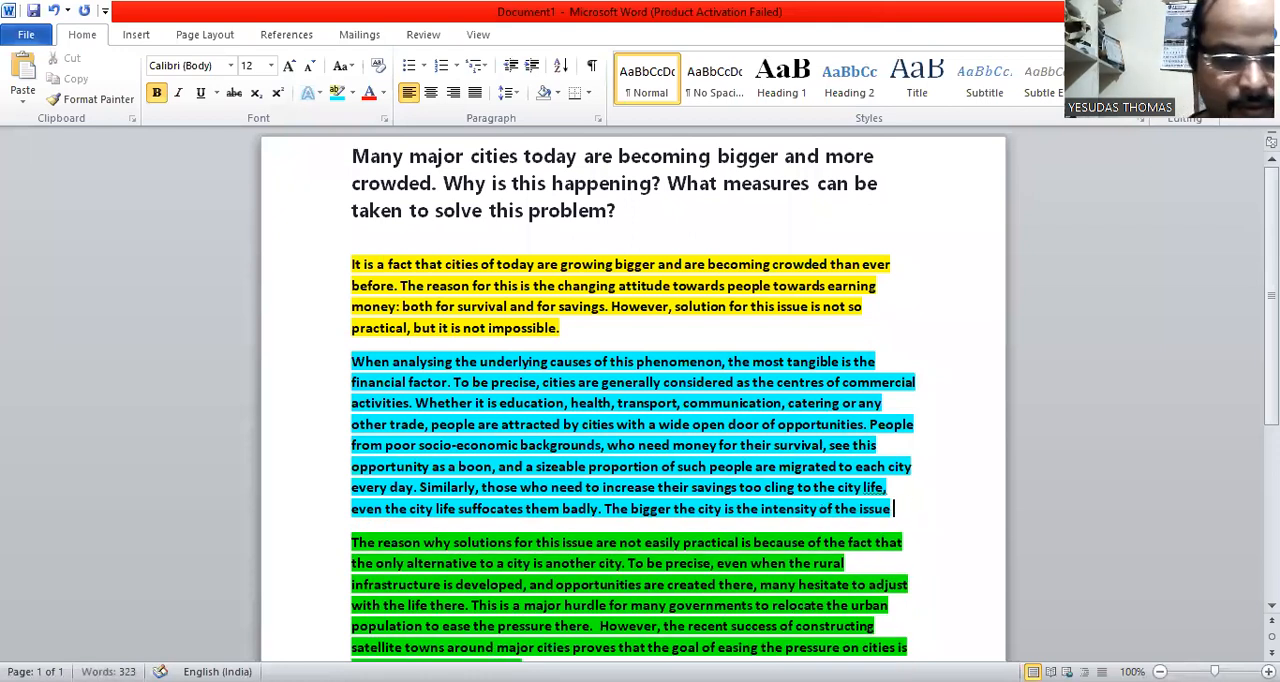
type("is")
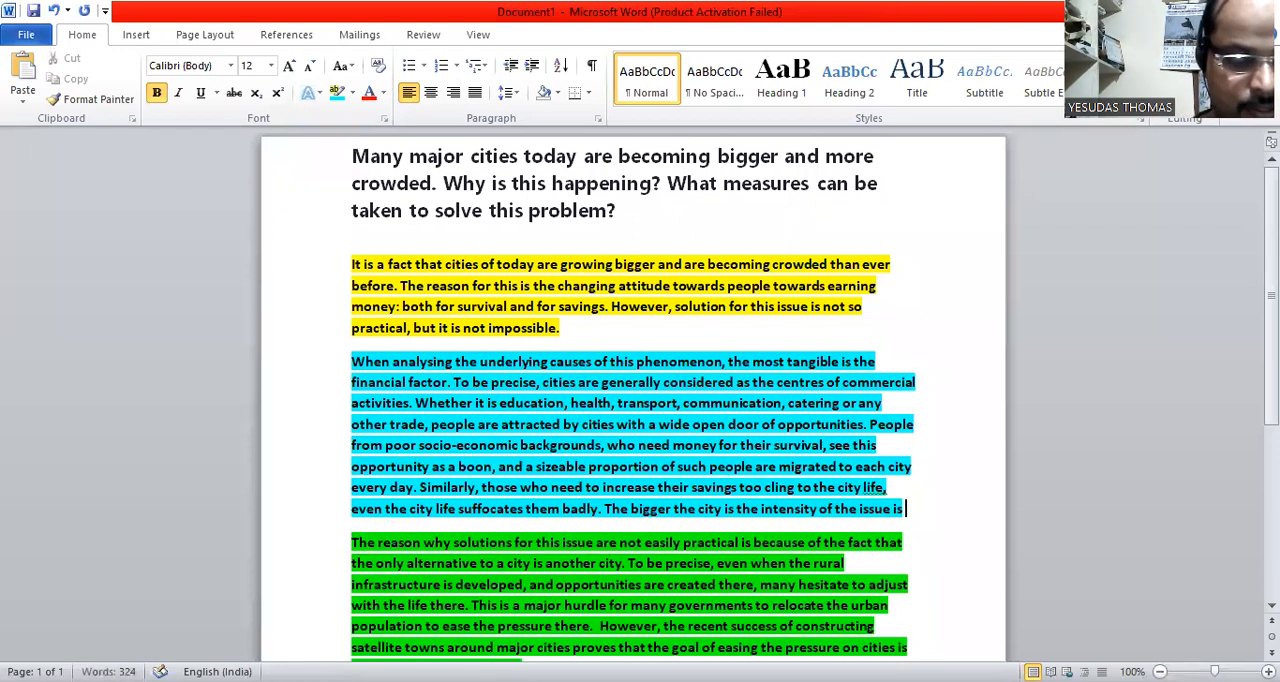
type("higher.")
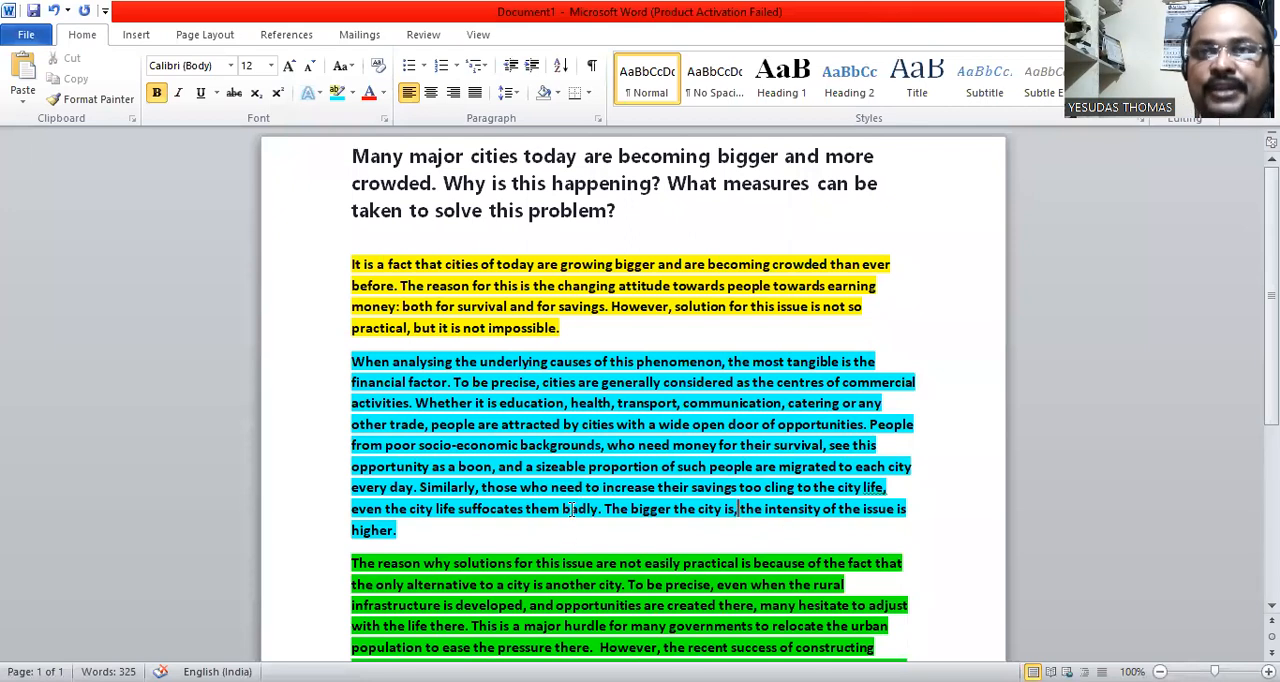
scroll("down", 3)
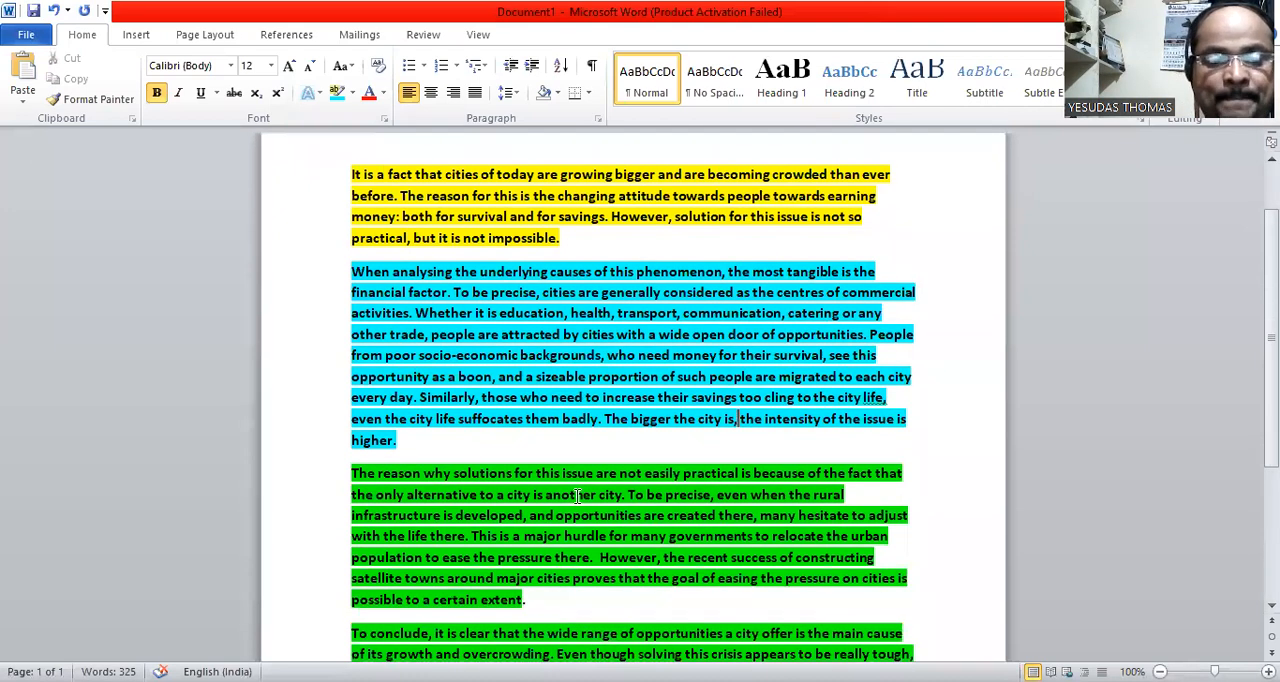
Step: Switch the solutions paragraph's highlight from green to yellow
scroll("down", 3)
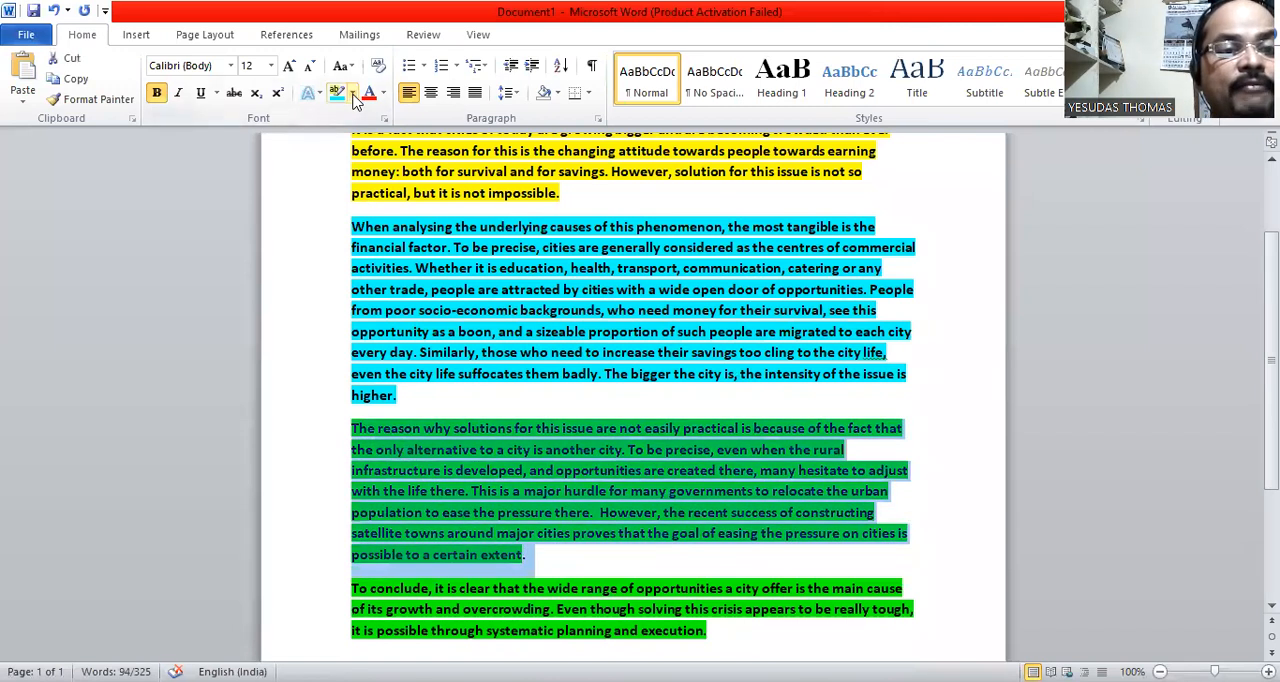
left_click(351, 92)
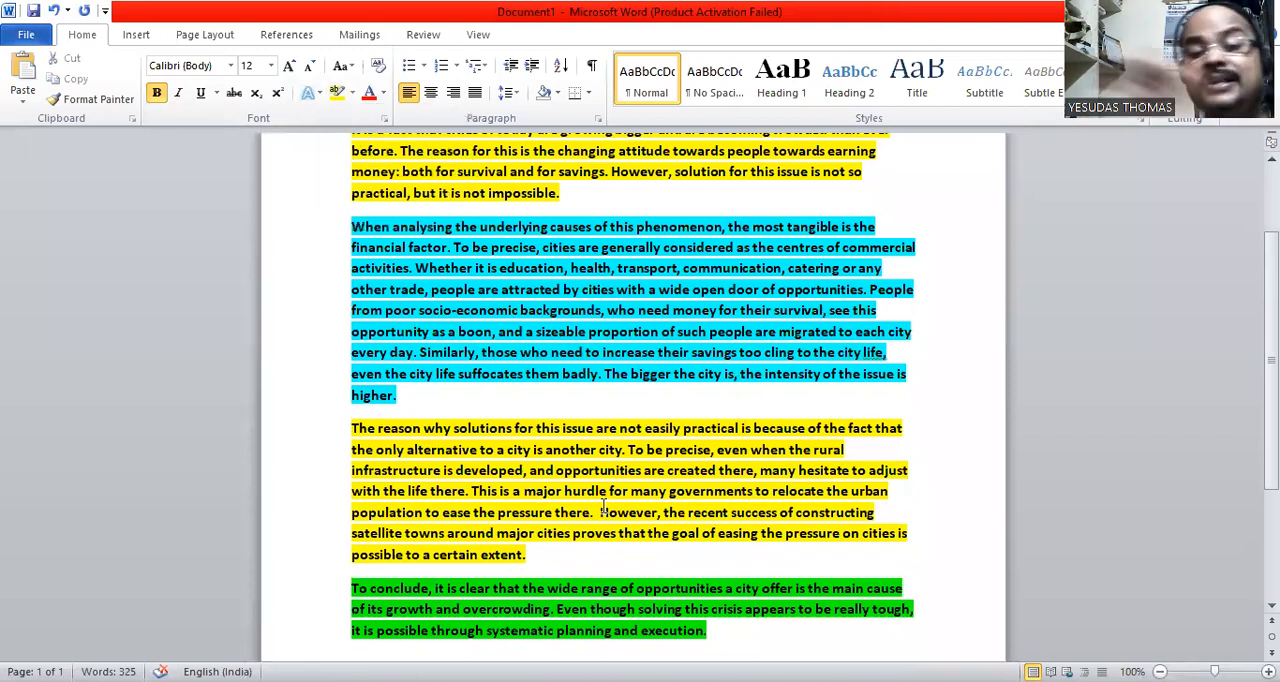
left_click(352, 428)
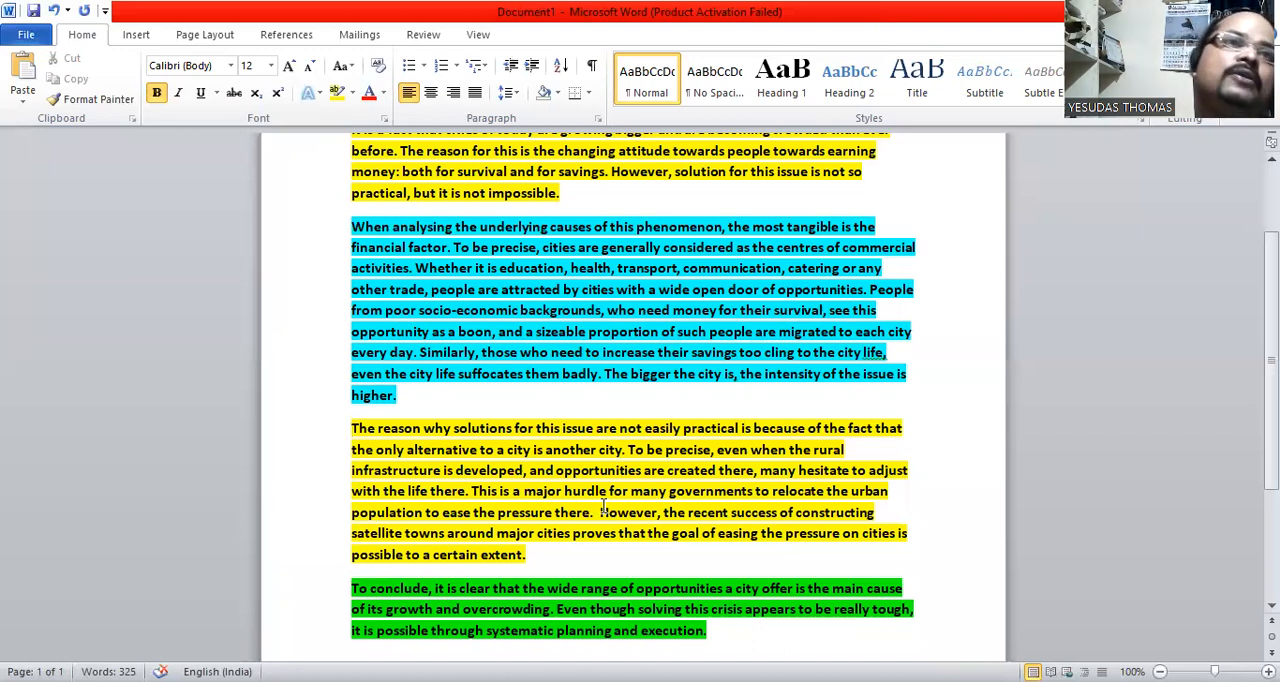
left_click(353, 428)
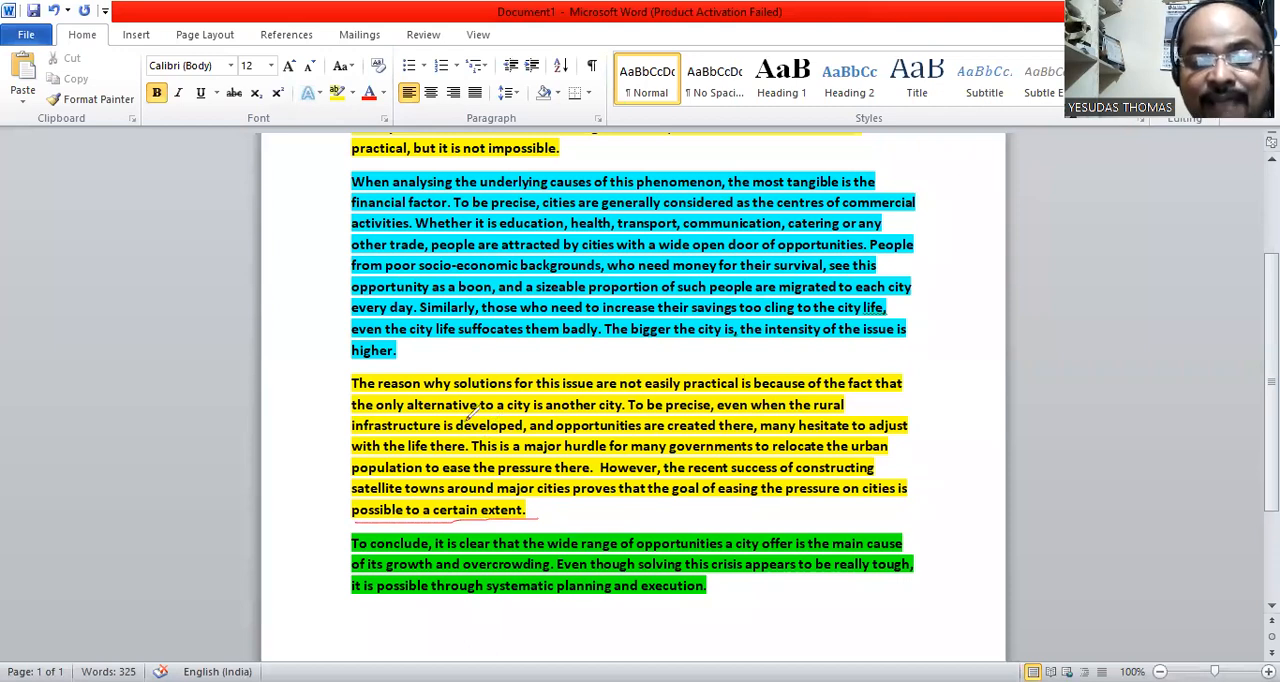
mouse_move(455, 408)
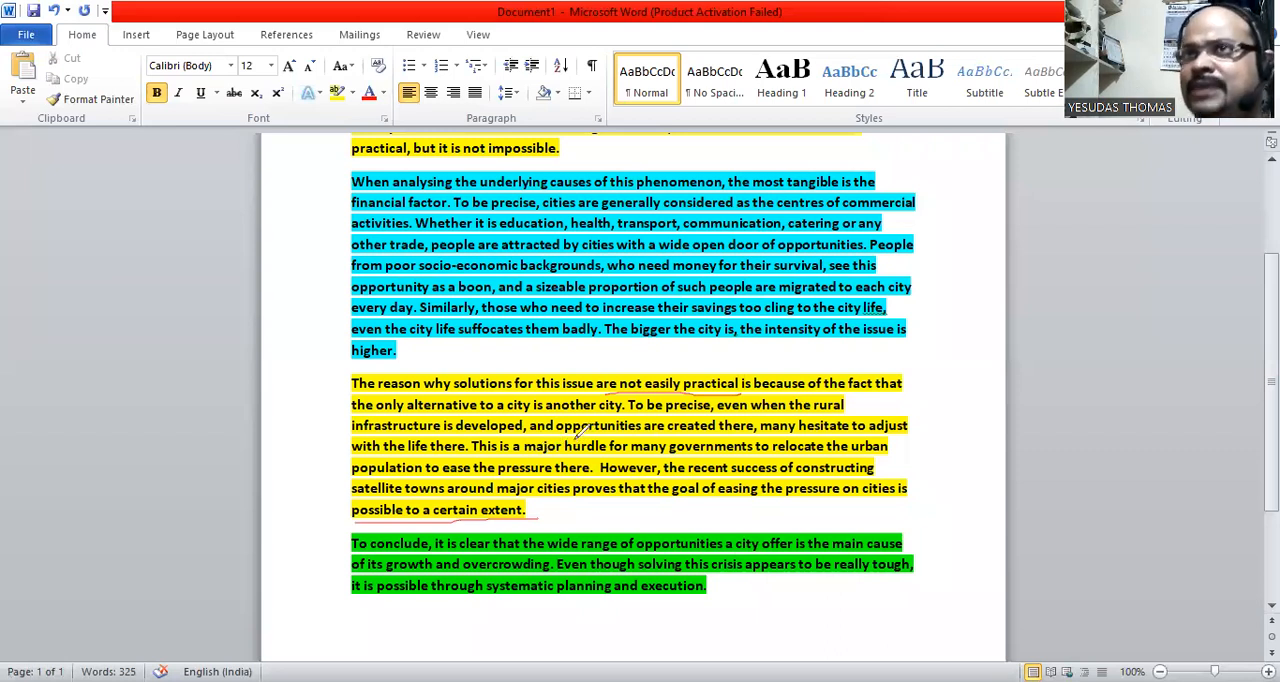
mouse_move(580, 430)
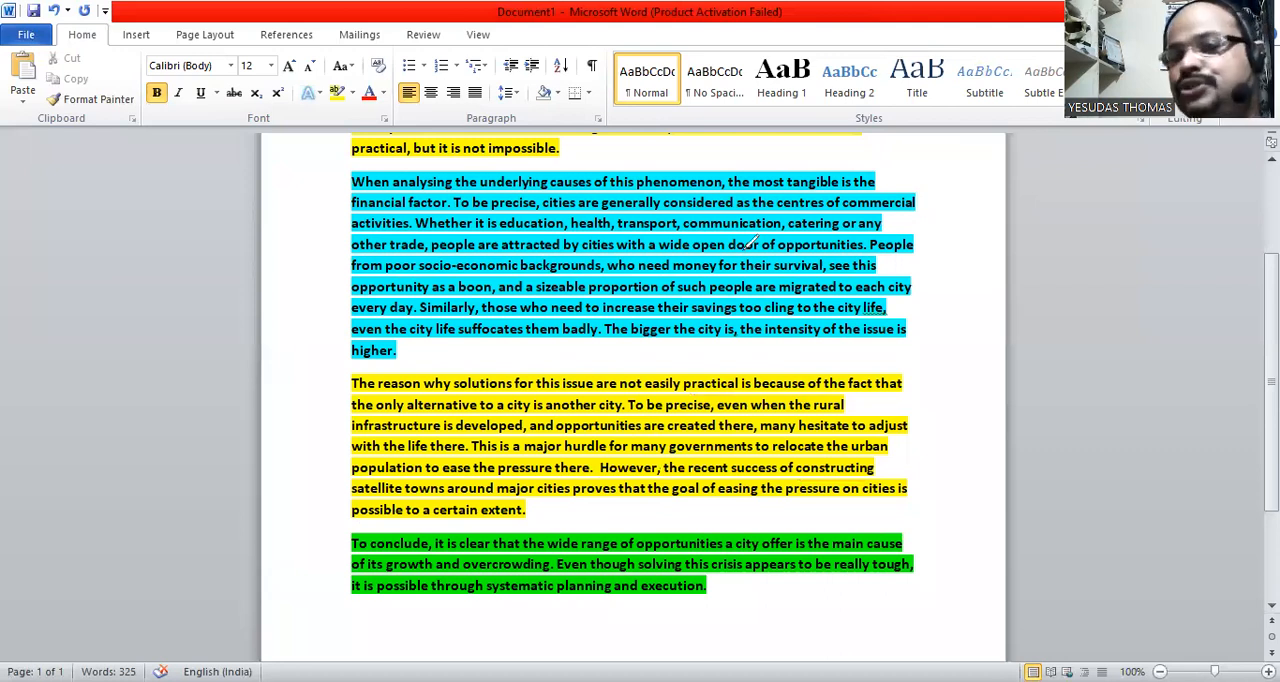
scroll("down", 3)
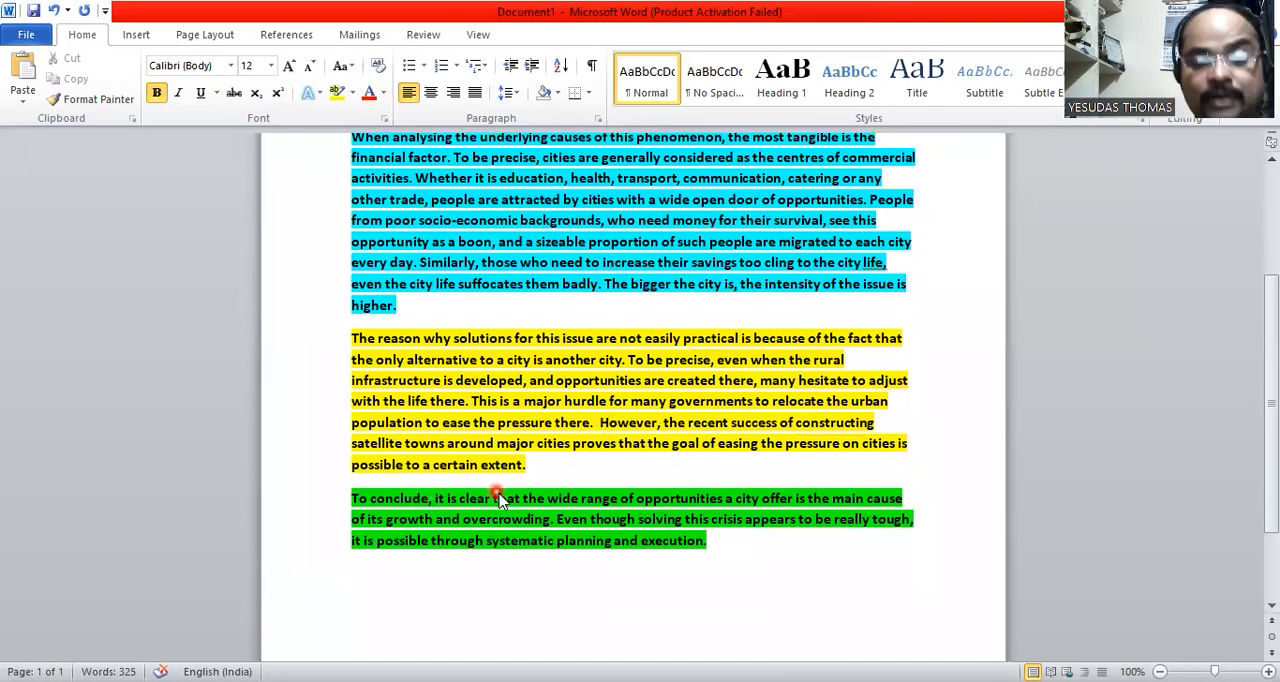
mouse_move(625, 519)
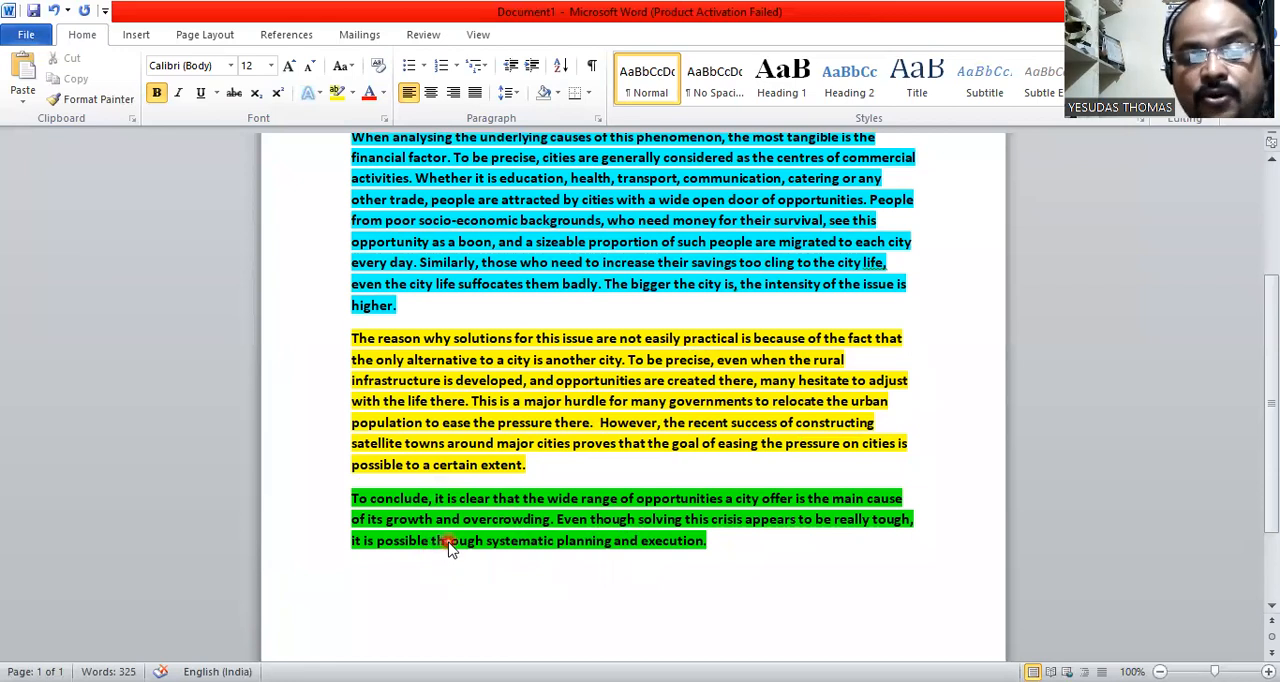
mouse_move(548, 540)
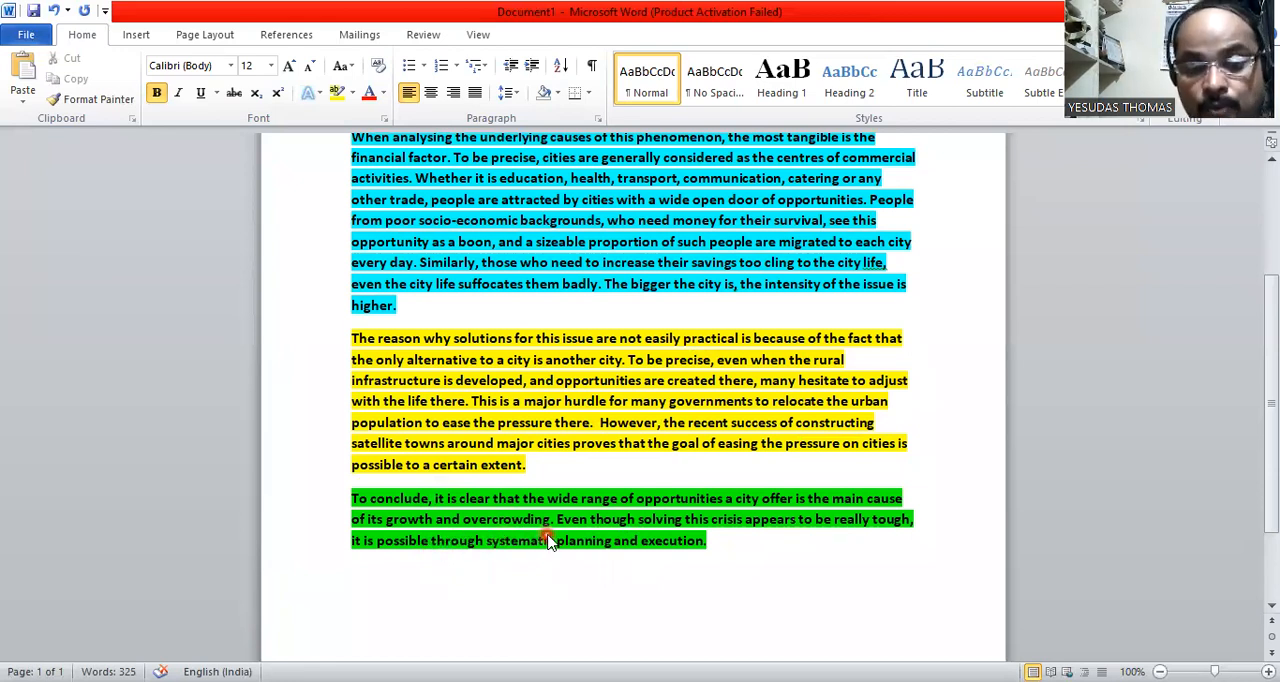
mouse_move(575, 540)
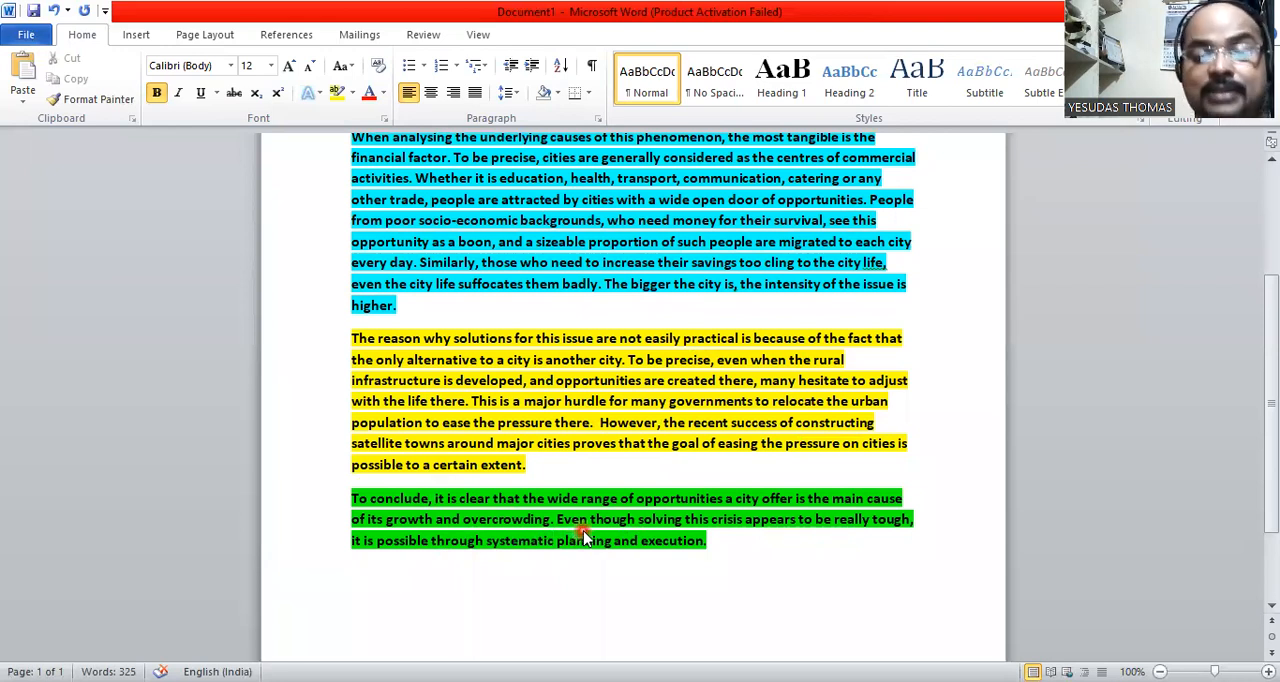
mouse_move(430, 165)
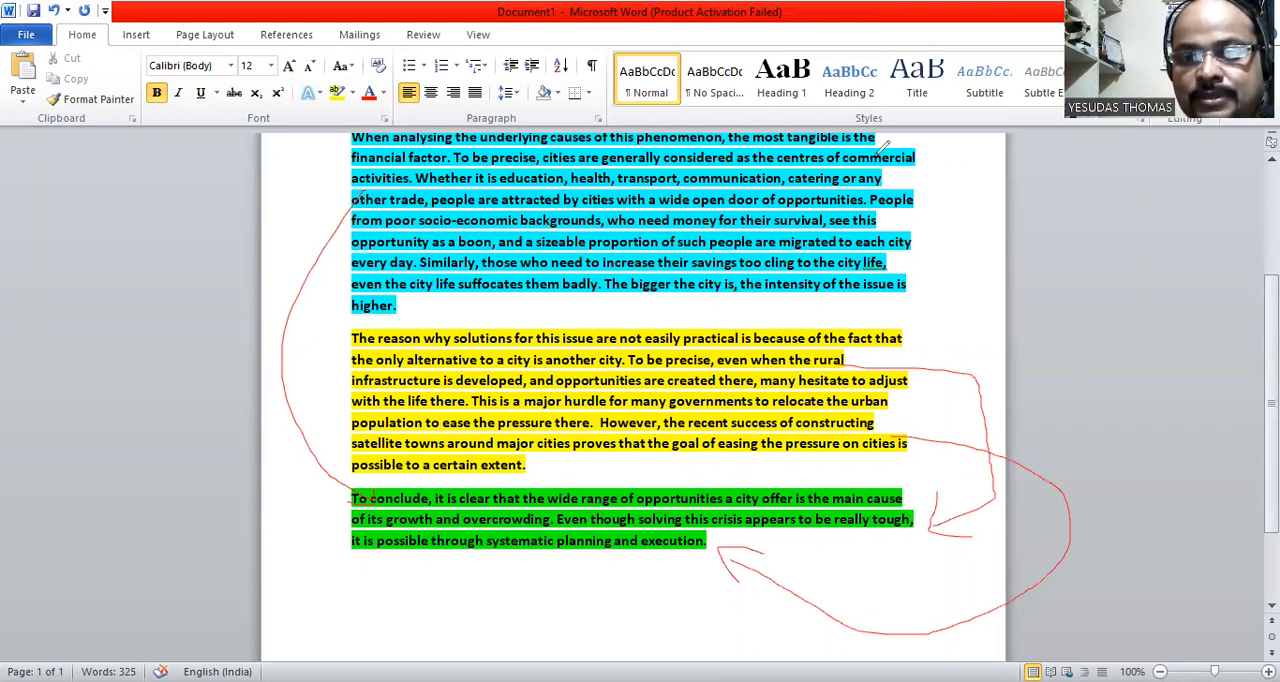
mouse_move(884, 216)
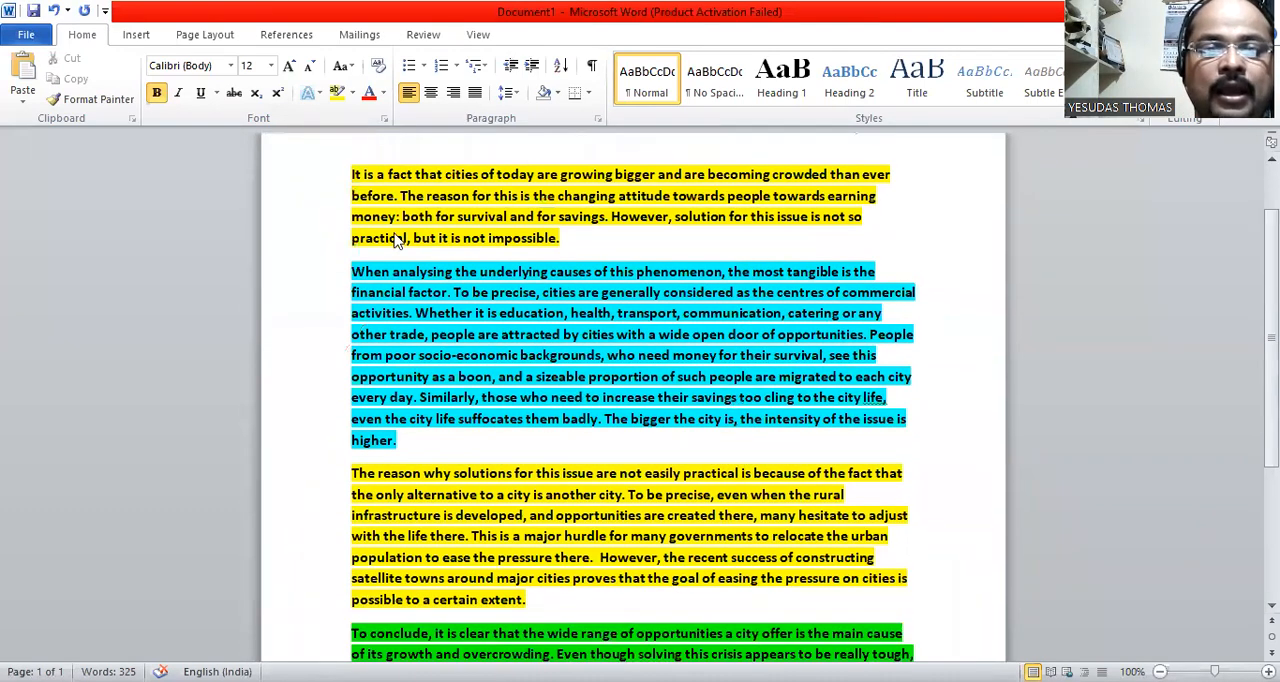
scroll("down", 3)
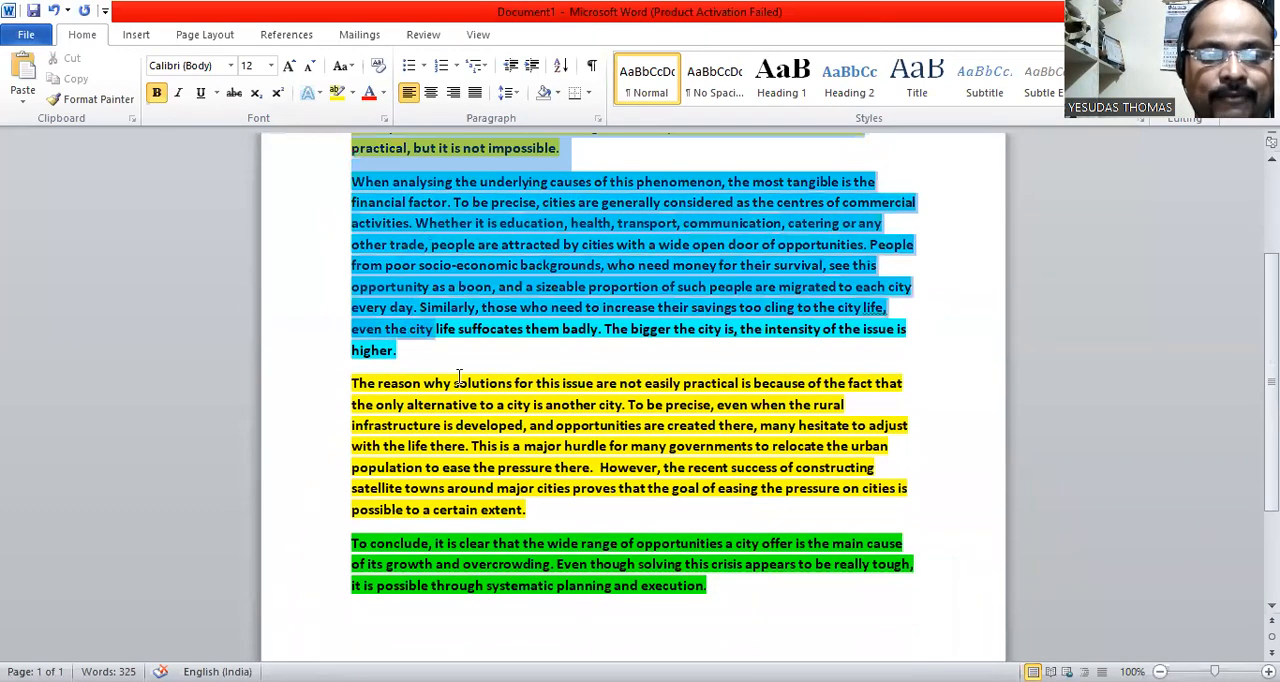